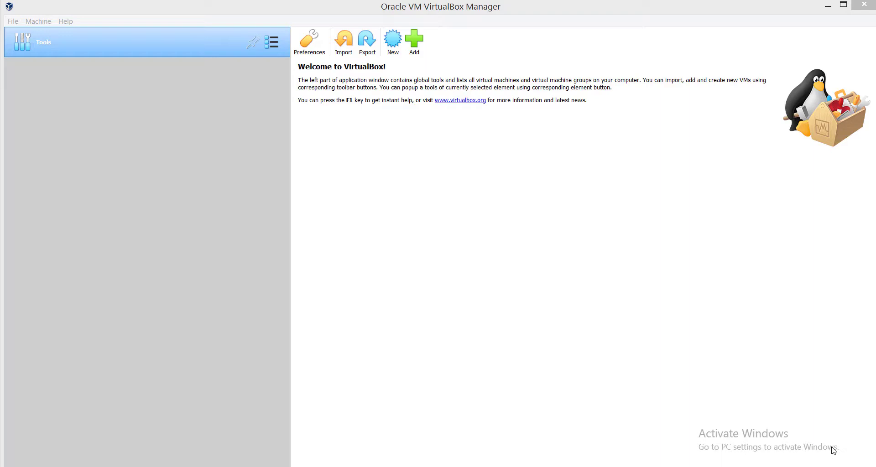
mouse_move(490, 58)
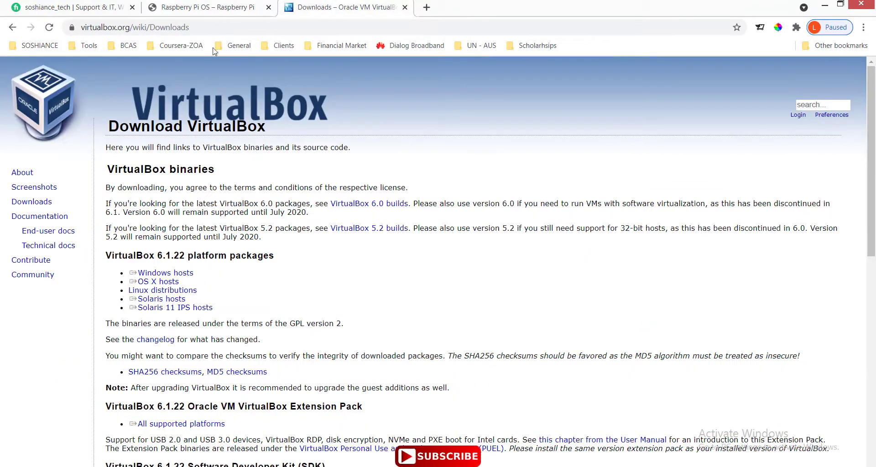
- Search 'download oracle virtualbox' in a new tab and open the virtualbox.org Downloads result
left_click(134, 27)
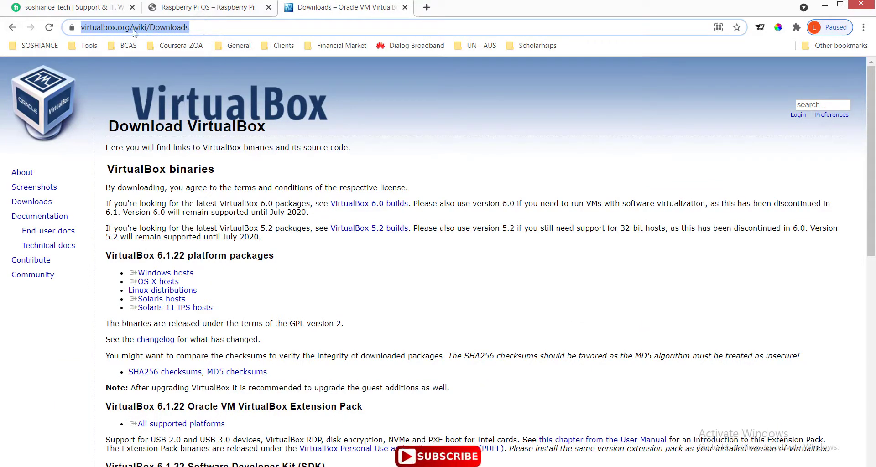
mouse_move(436, 8)
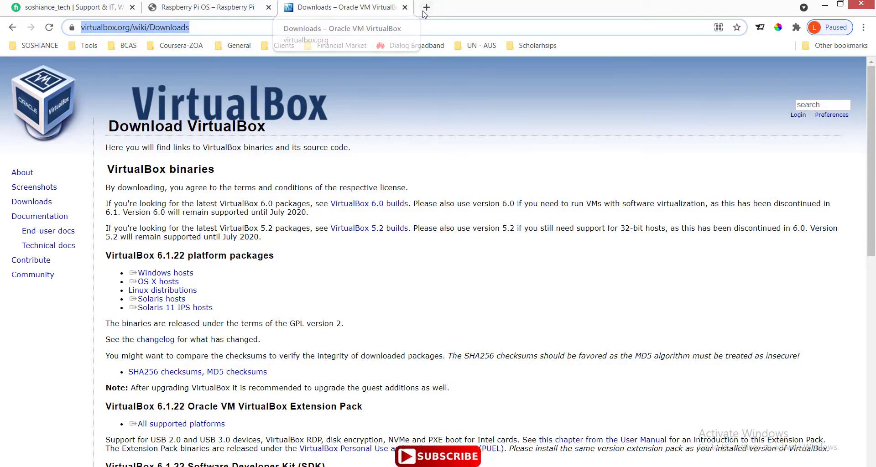
left_click(426, 7)
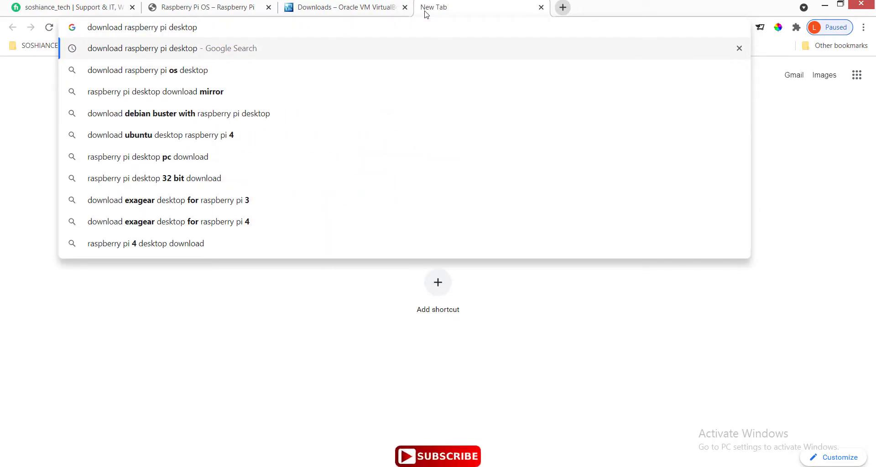
type("download oracle")
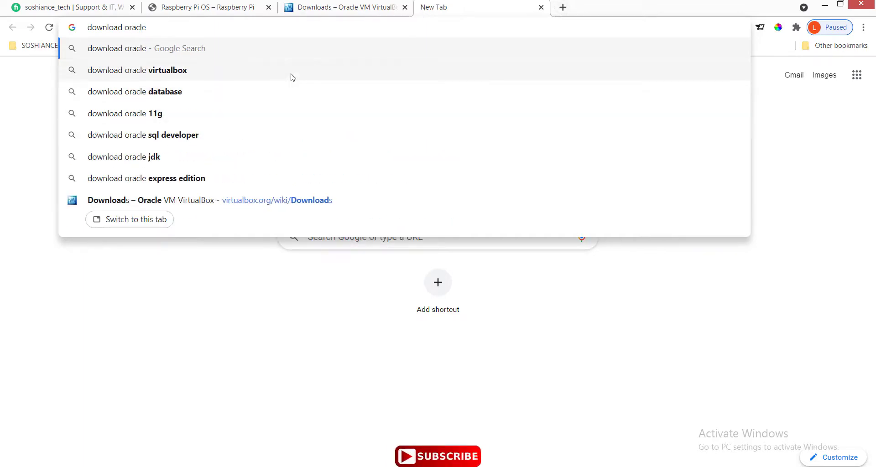
left_click(138, 70)
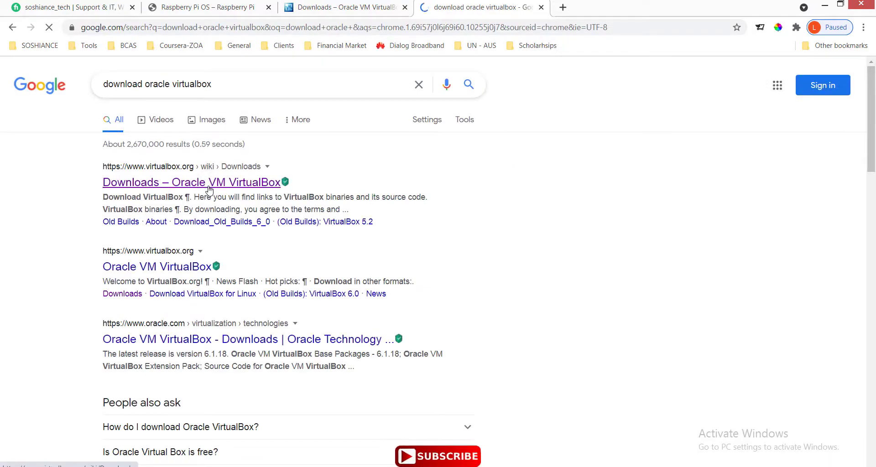
left_click(192, 183)
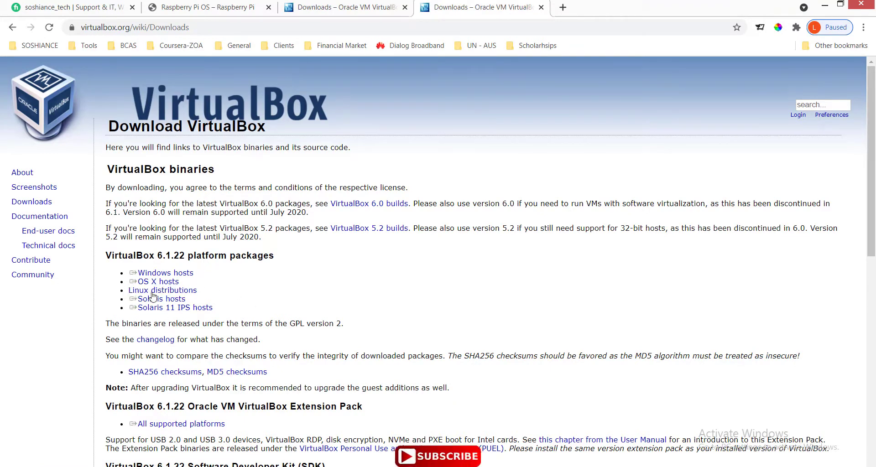
mouse_move(209, 288)
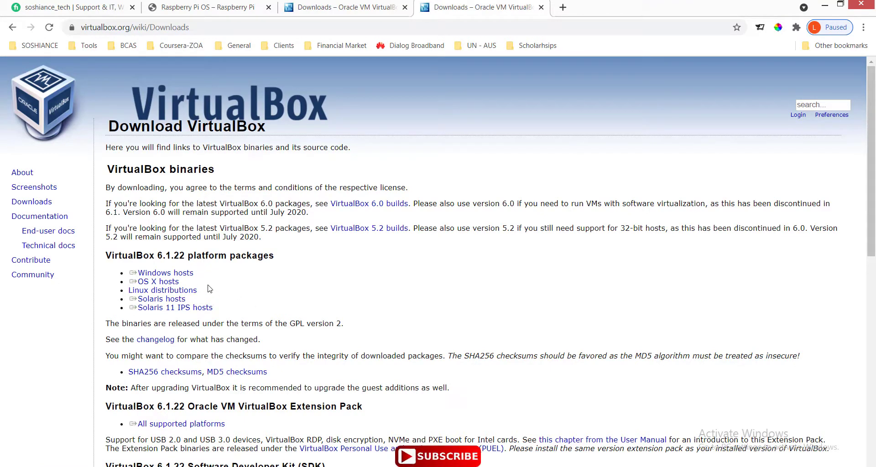
left_click(134, 27)
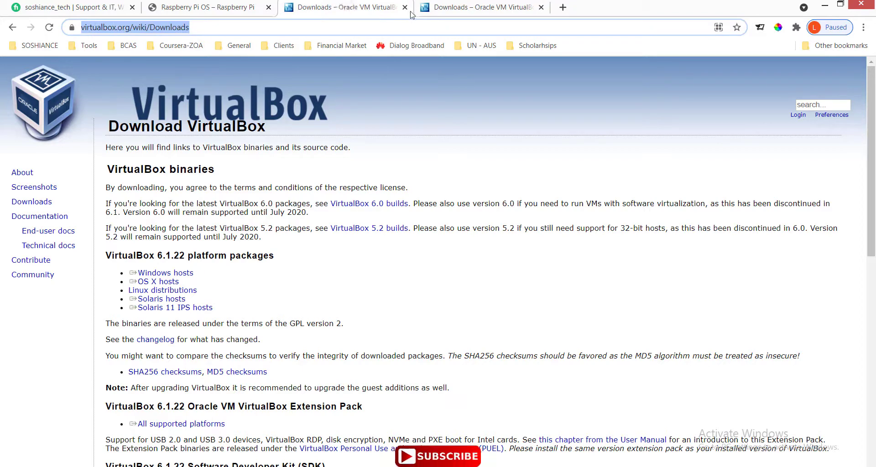
- Go through the Raspberry Pi site's Software menu to the Raspberry Pi Desktop download section
left_click(207, 7)
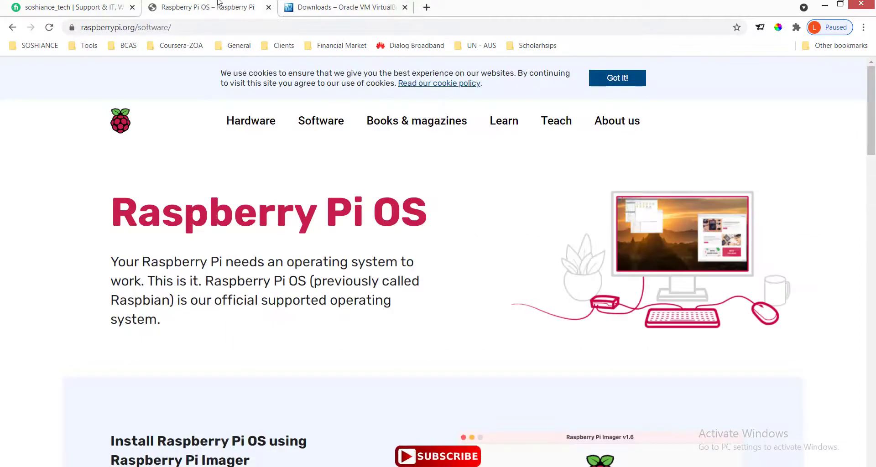
left_click(321, 121)
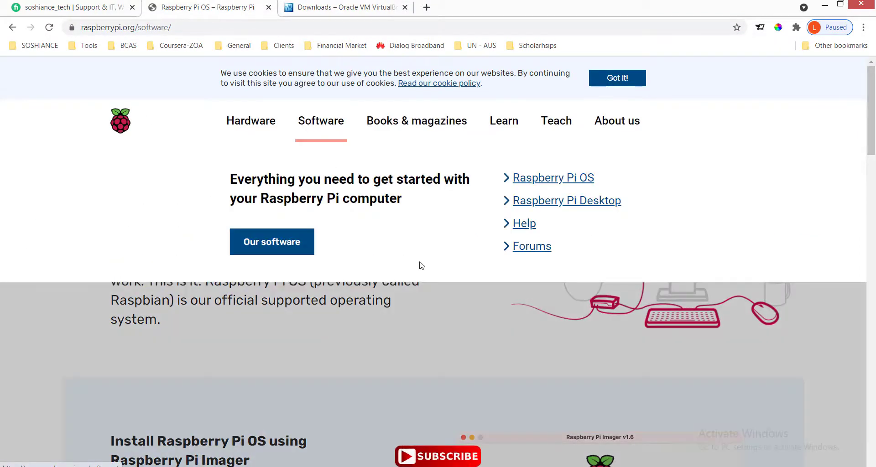
scroll("down", 3)
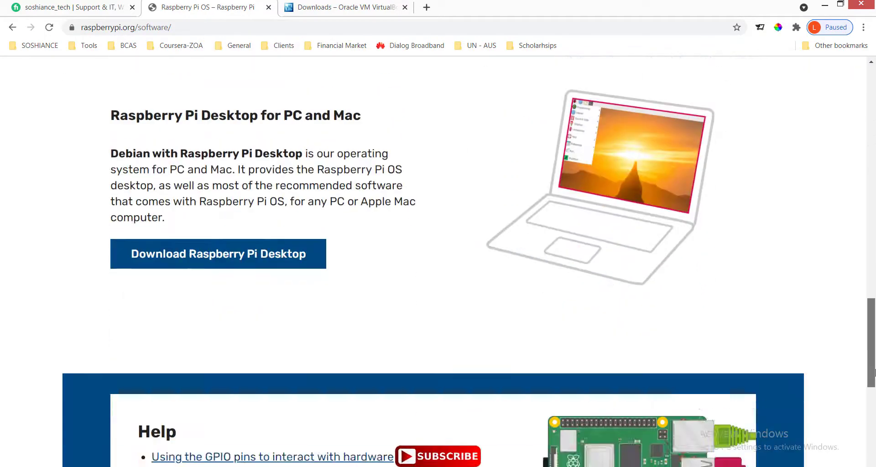
left_click(217, 254)
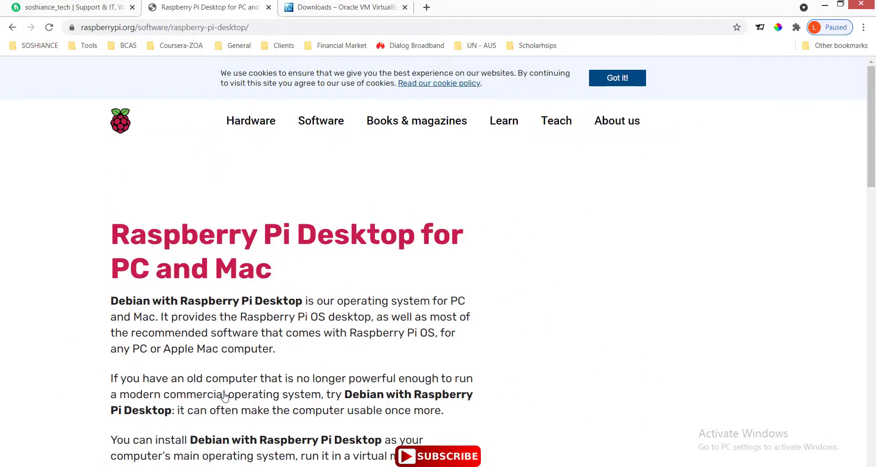
scroll("down", 3)
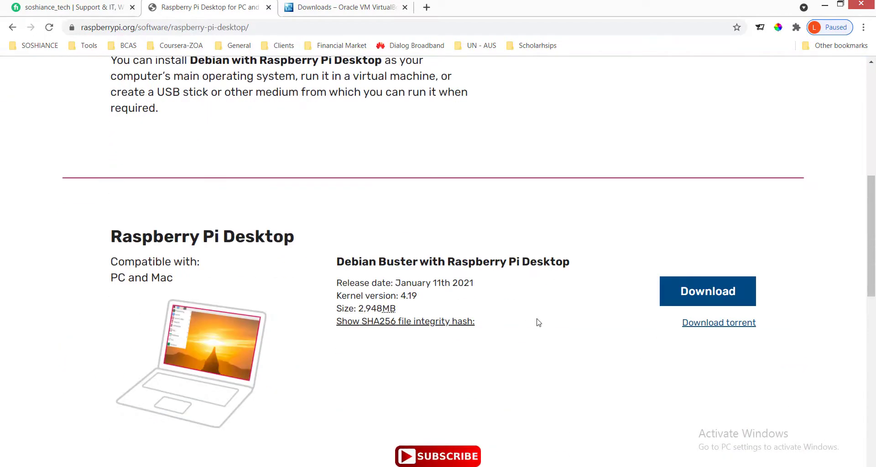
mouse_move(491, 310)
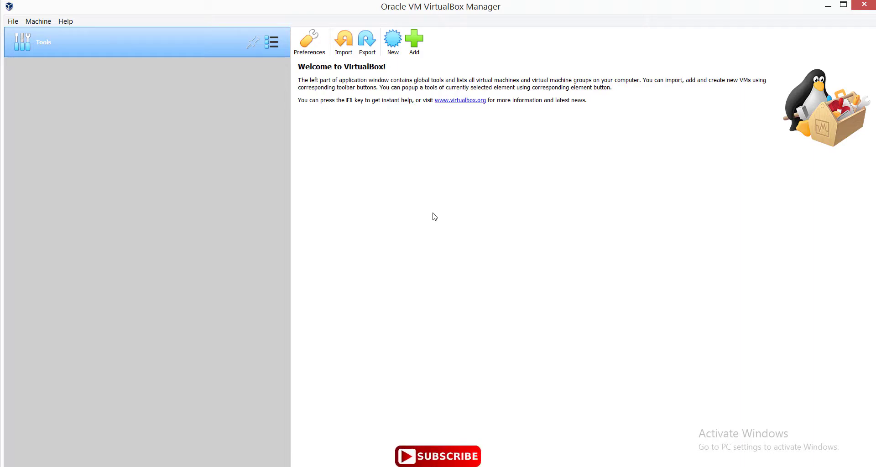
- Name the new VM 'RaspberryPI' with type Linux and version Other Linux (64-bit)
left_click(392, 39)
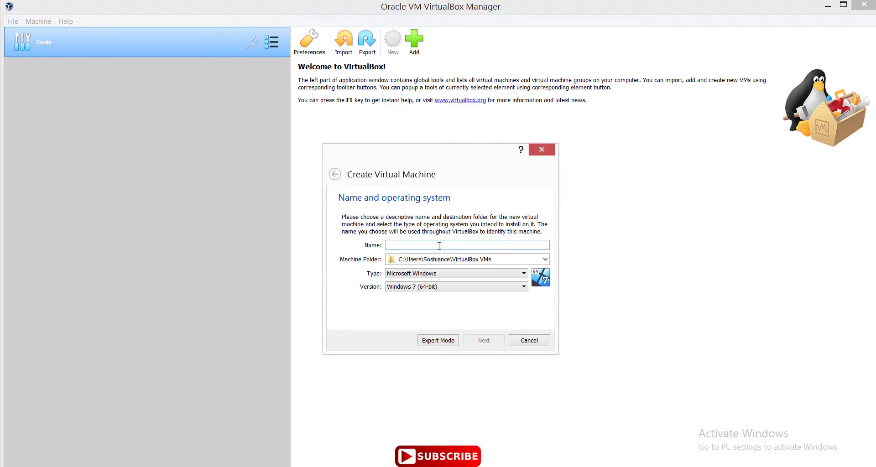
type("Raspbe")
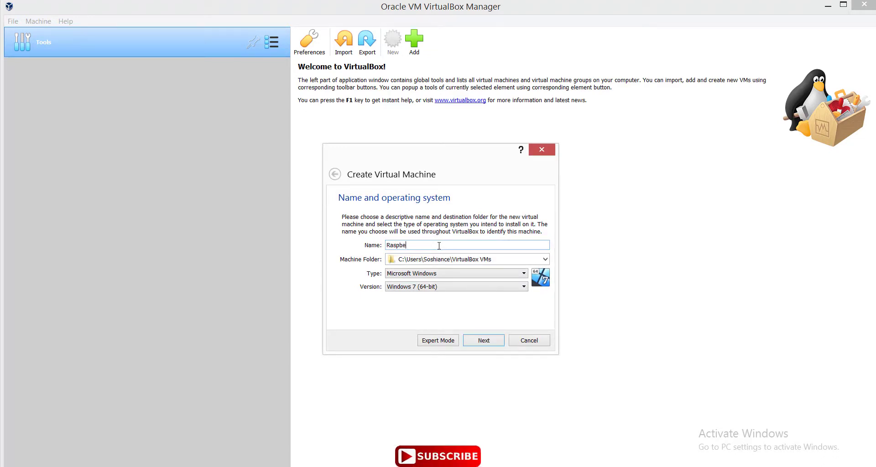
type("rry")
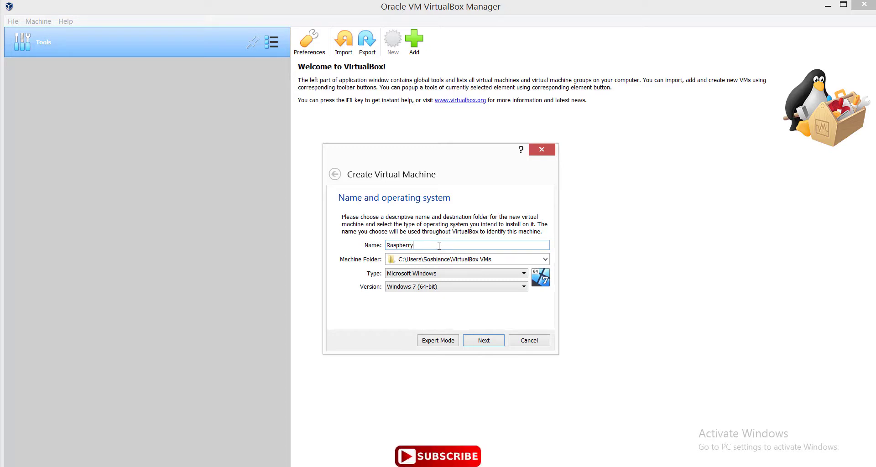
type("PI")
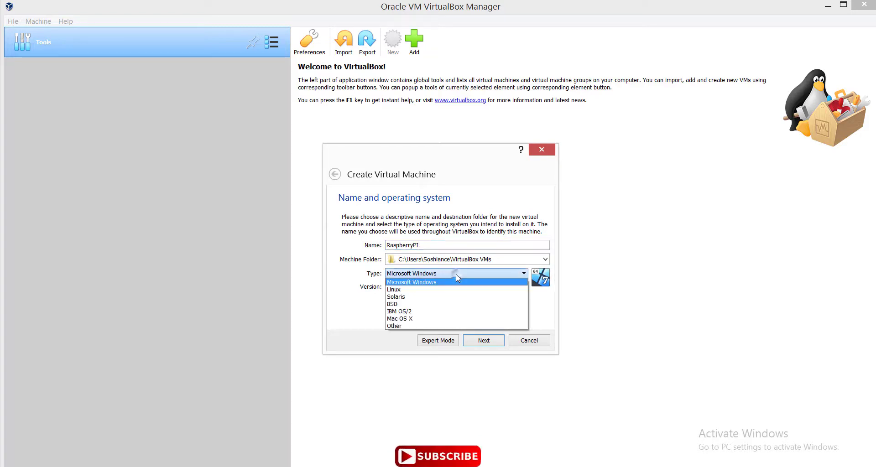
left_click(393, 290)
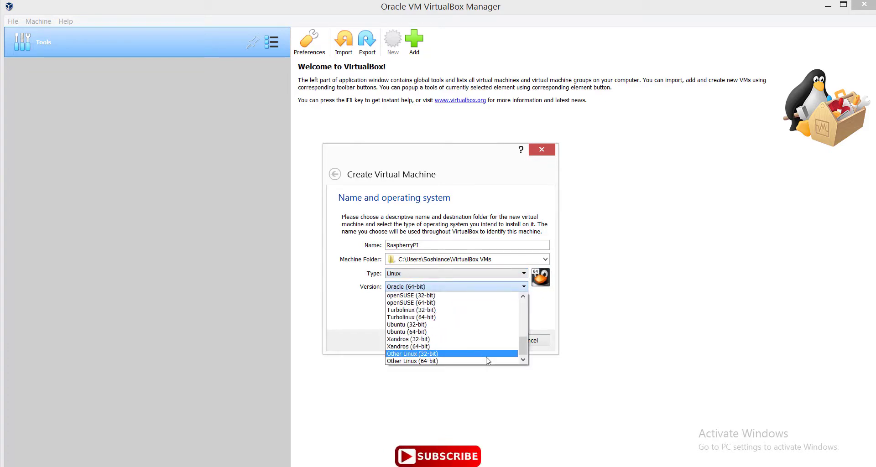
left_click(413, 361)
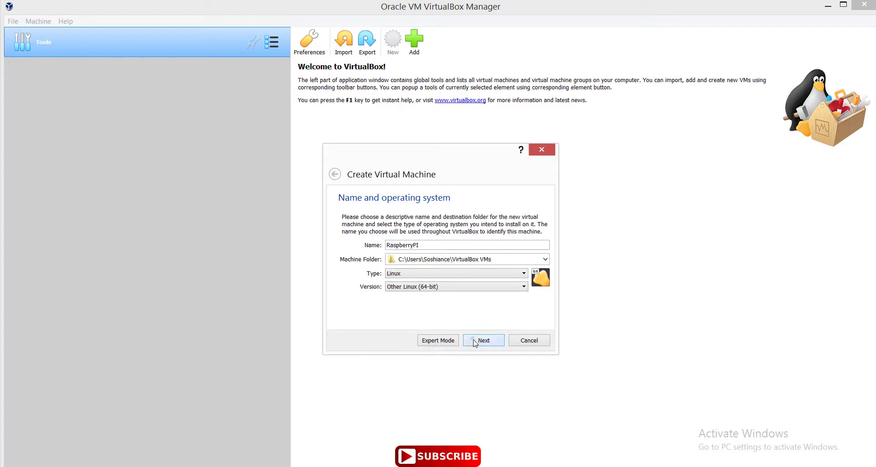
left_click(483, 340)
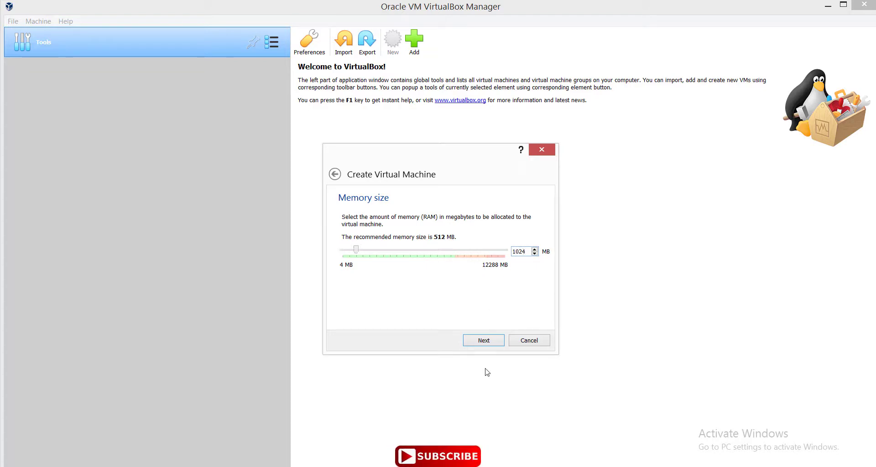
- Keep 1024 MB memory and add a dynamically allocated 10 GB VDI hard disk
left_click(483, 340)
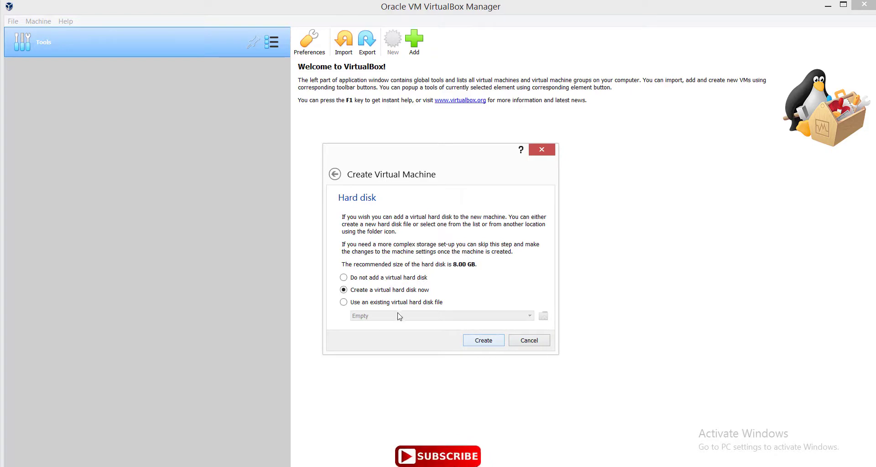
left_click(483, 340)
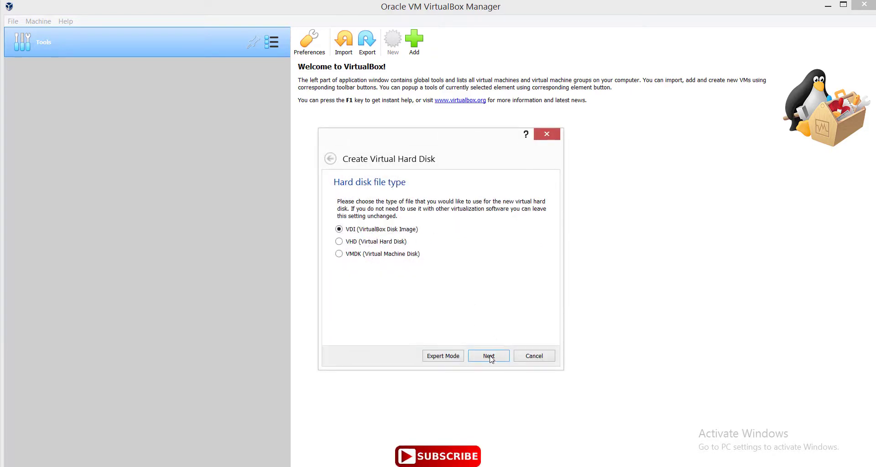
left_click(488, 356)
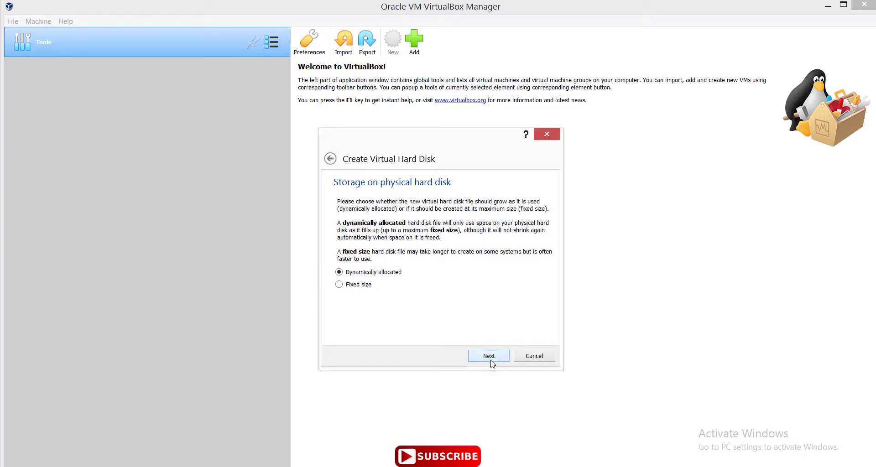
left_click(488, 356)
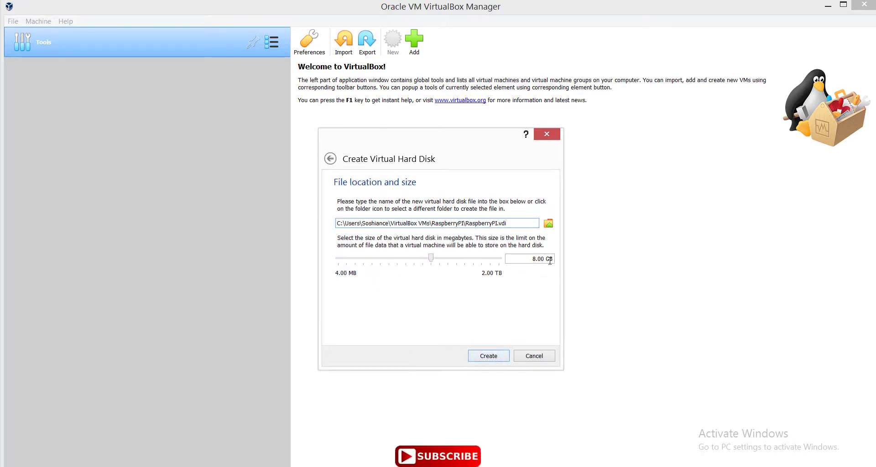
triple_click(528, 258)
type("10")
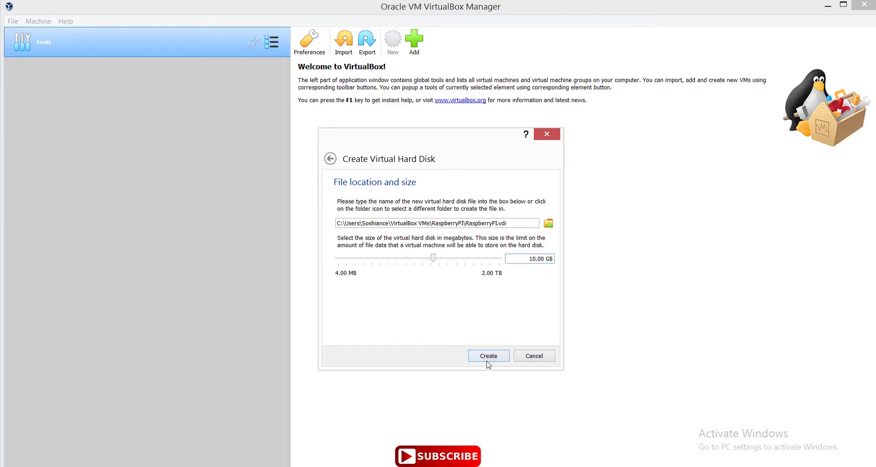
left_click(488, 356)
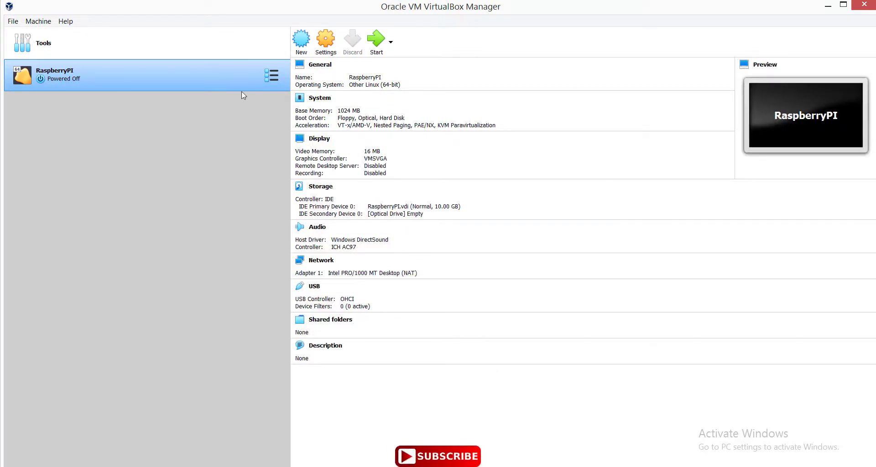
left_click(273, 74)
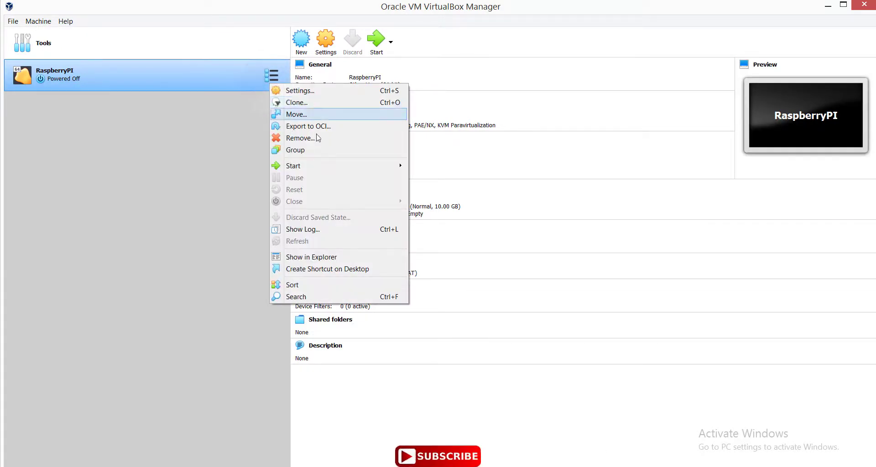
mouse_move(359, 228)
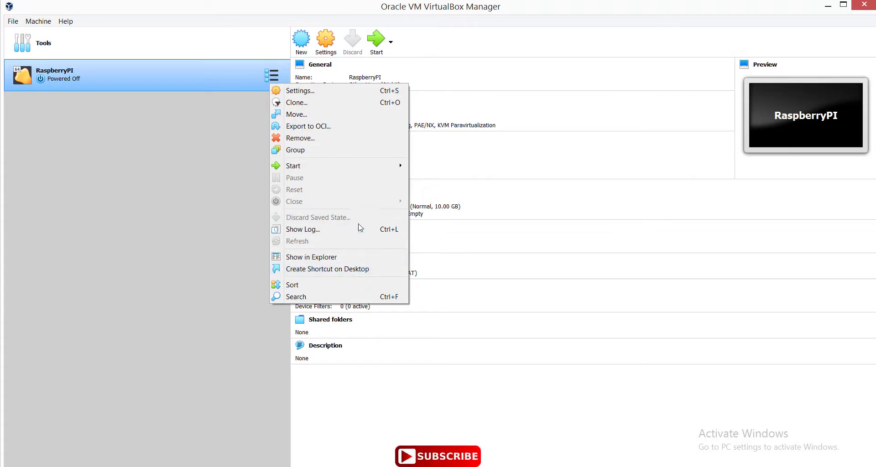
mouse_move(347, 158)
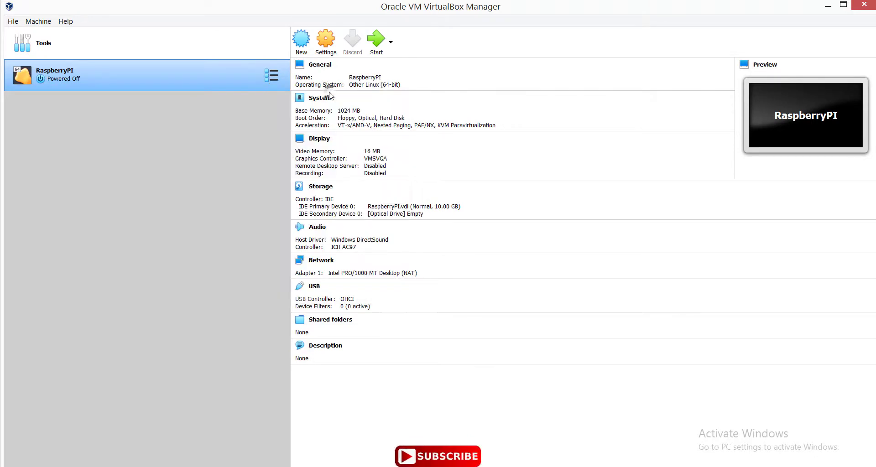
- Load 2021-01-11-raspios-buster-i386.iso from Downloads into the optical drive in Storage settings
left_click(326, 39)
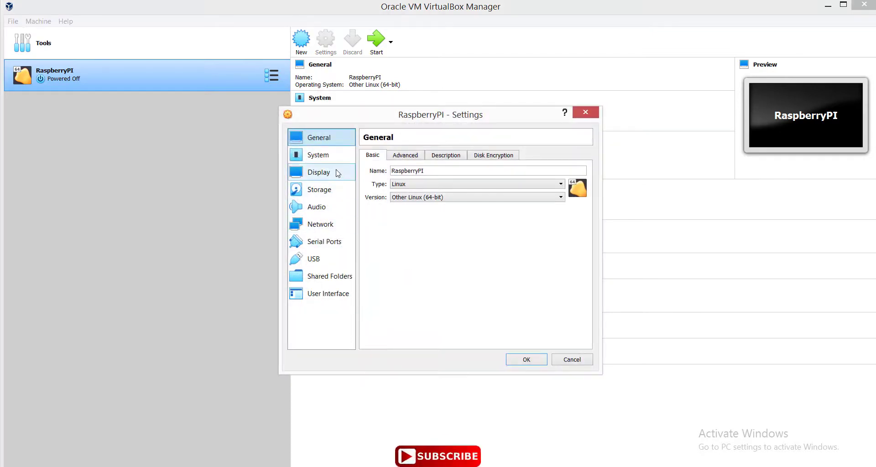
left_click(319, 172)
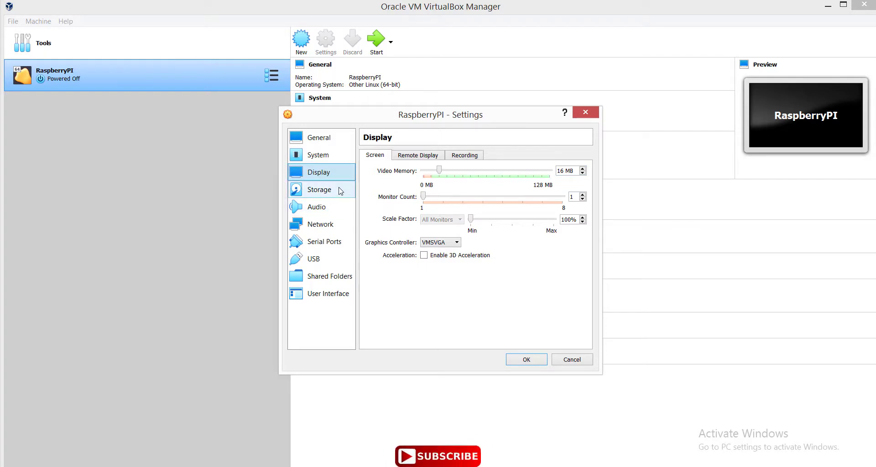
left_click(320, 190)
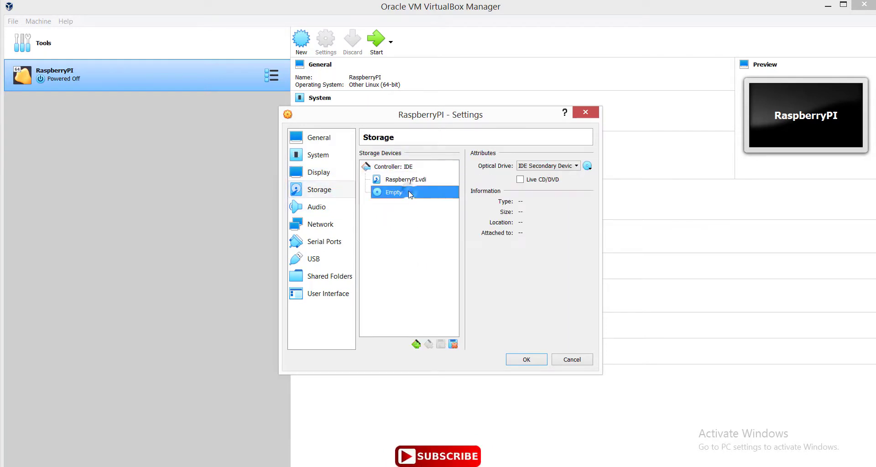
mouse_move(581, 171)
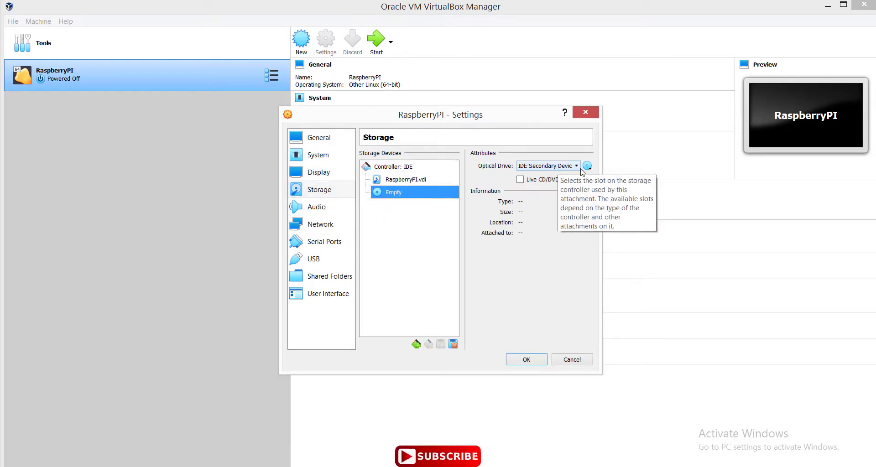
mouse_move(665, 196)
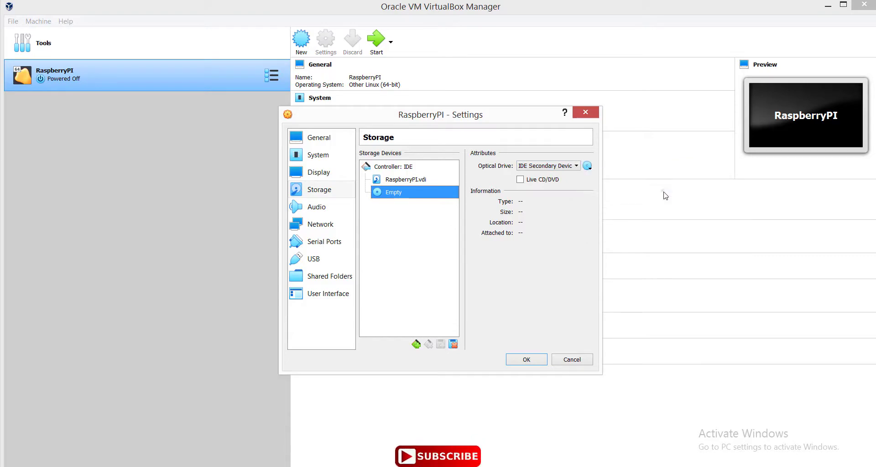
left_click(587, 165)
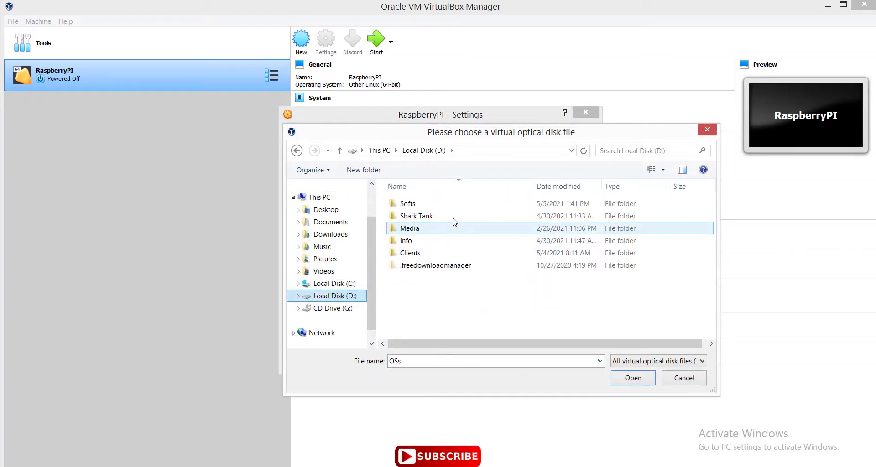
left_click(331, 234)
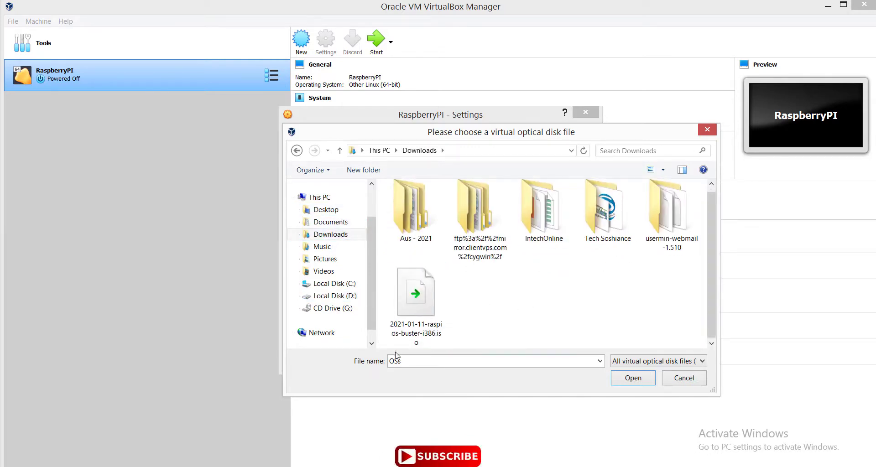
left_click(416, 291)
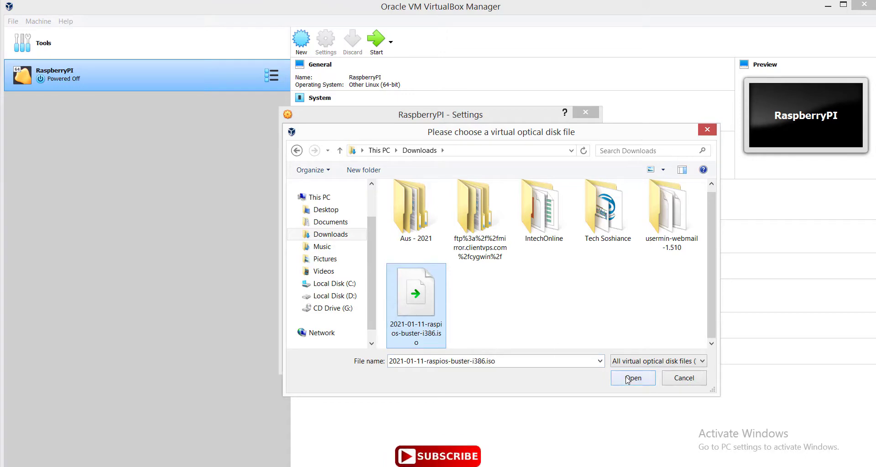
left_click(633, 378)
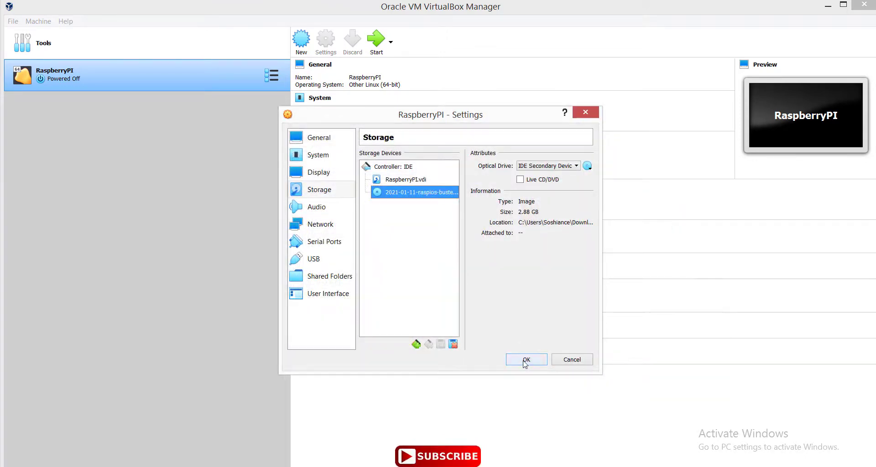
left_click(526, 360)
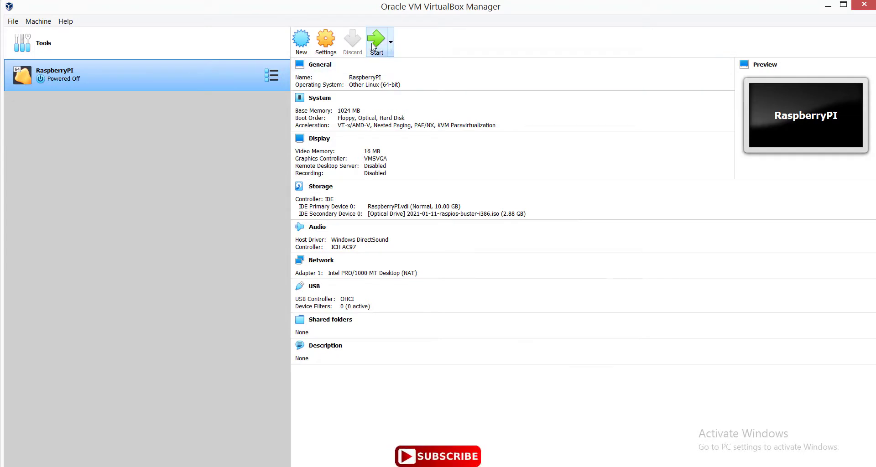
- Start RaspberryPI with the raspios-buster ISO chosen as the start-up disk
left_click(376, 41)
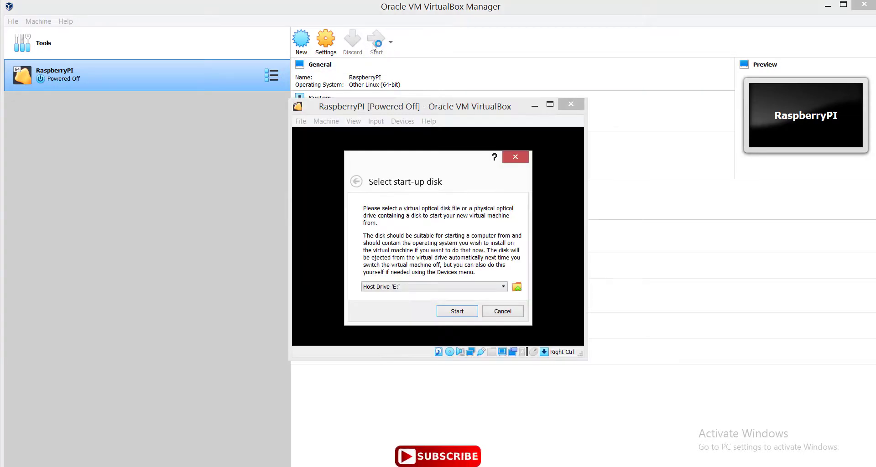
mouse_move(431, 295)
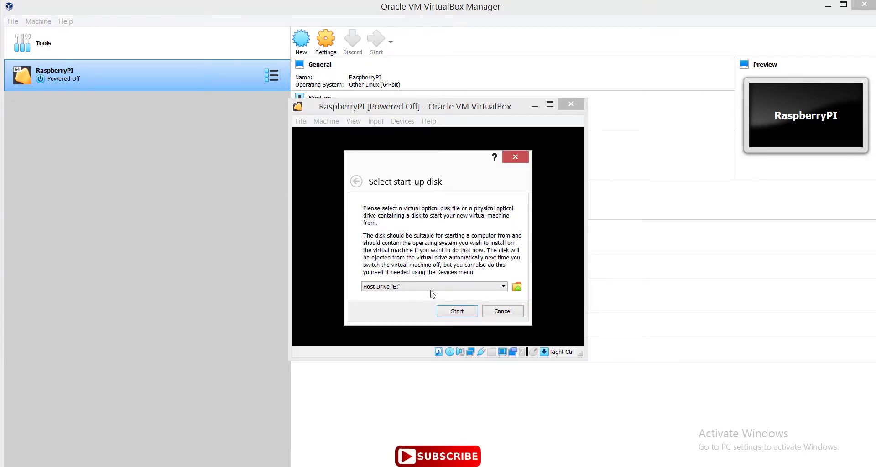
left_click(433, 286)
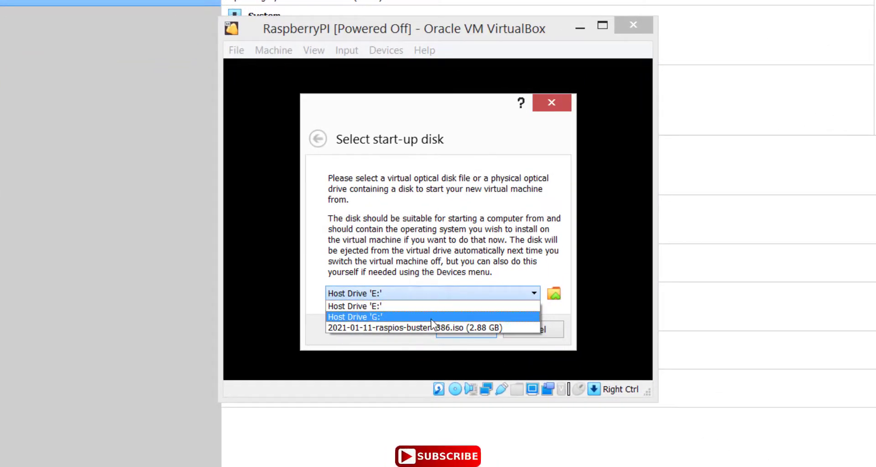
left_click(413, 328)
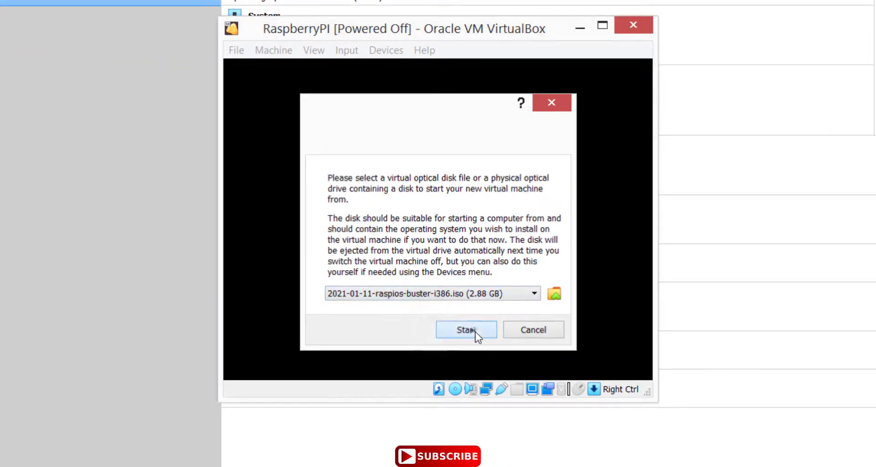
left_click(465, 330)
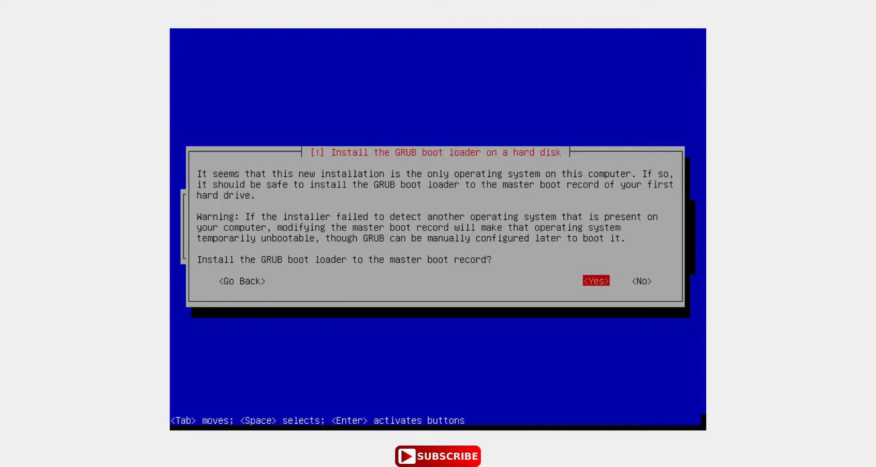
- Install GRUB to the master boot record and continue past Installation complete
left_click(595, 282)
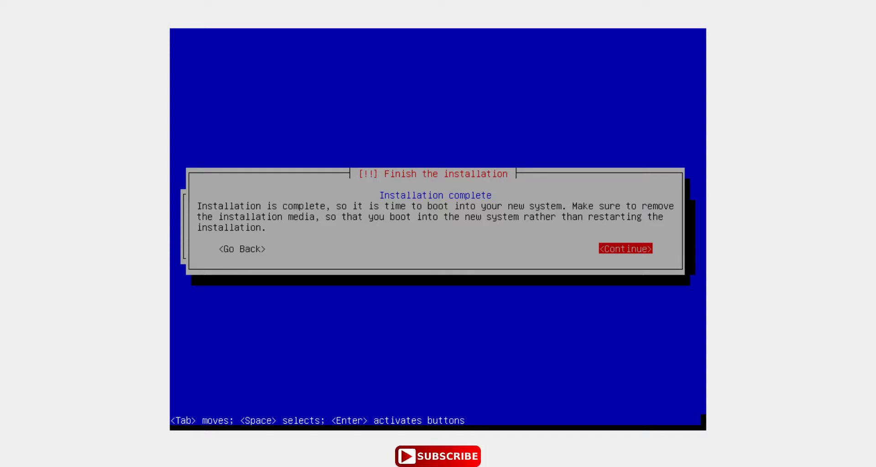
left_click(625, 249)
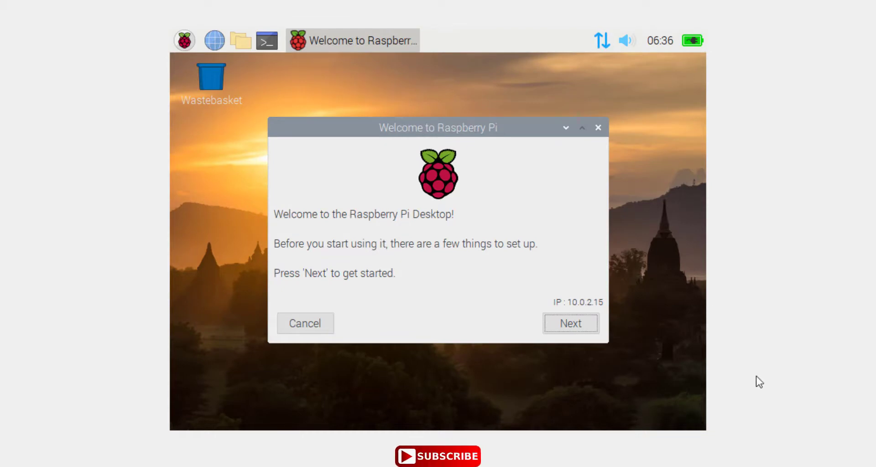
mouse_move(535, 360)
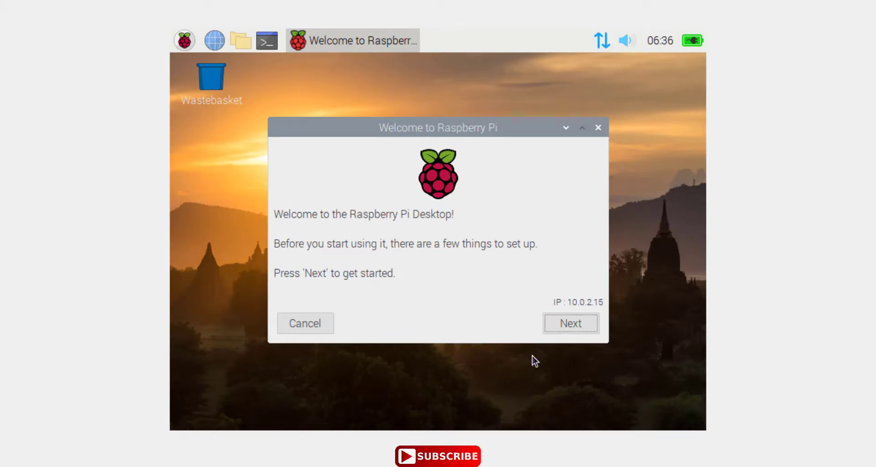
- Pick Australia, the Melbourne timezone and English language on the setup's location page
left_click(570, 324)
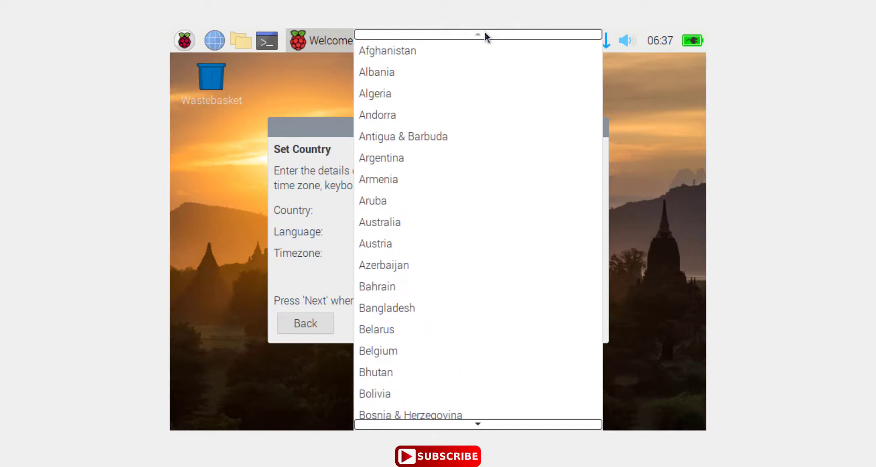
mouse_move(449, 205)
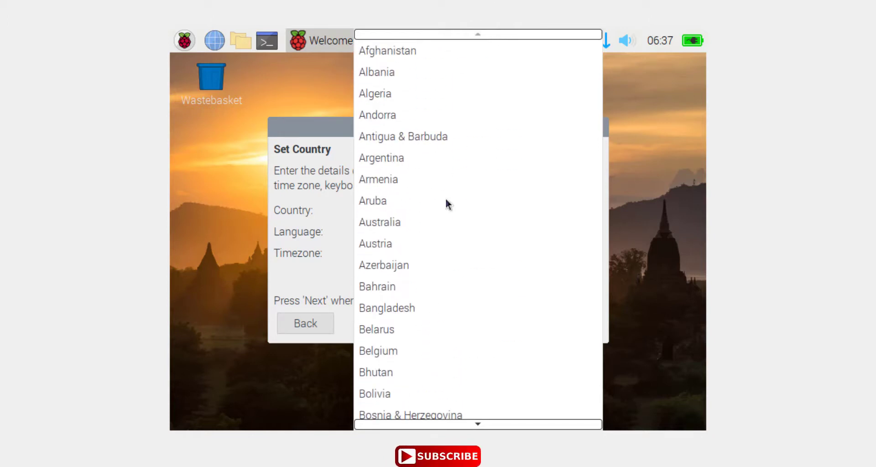
left_click(380, 221)
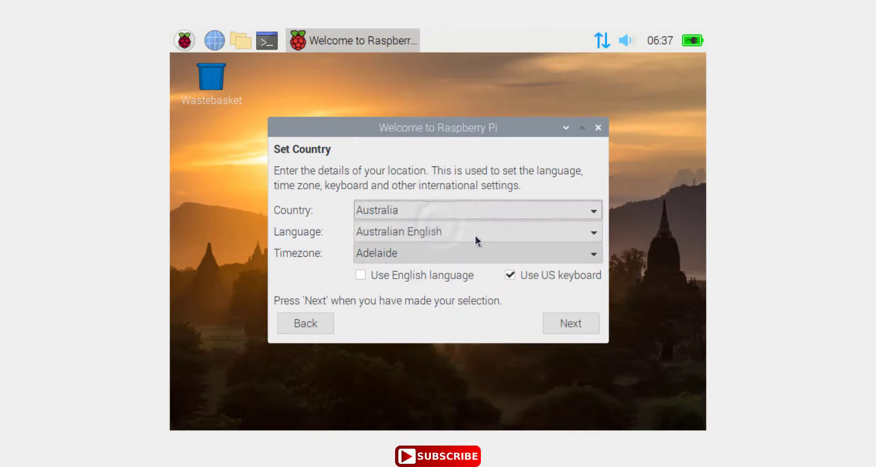
left_click(477, 253)
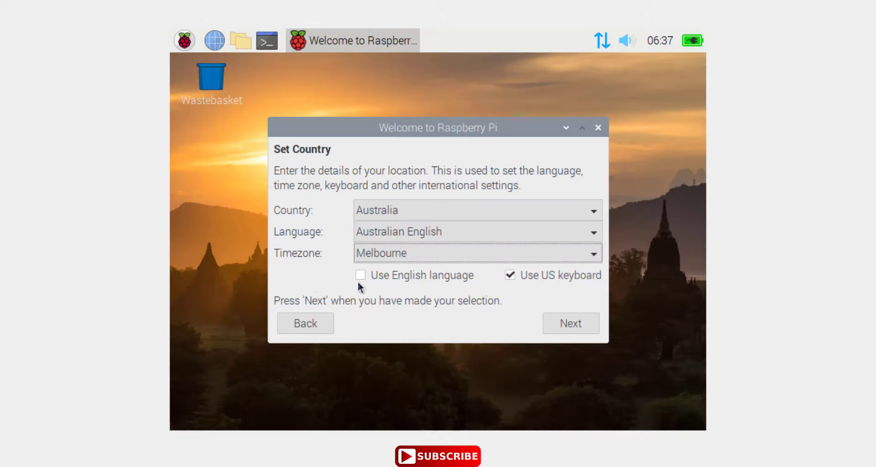
left_click(361, 275)
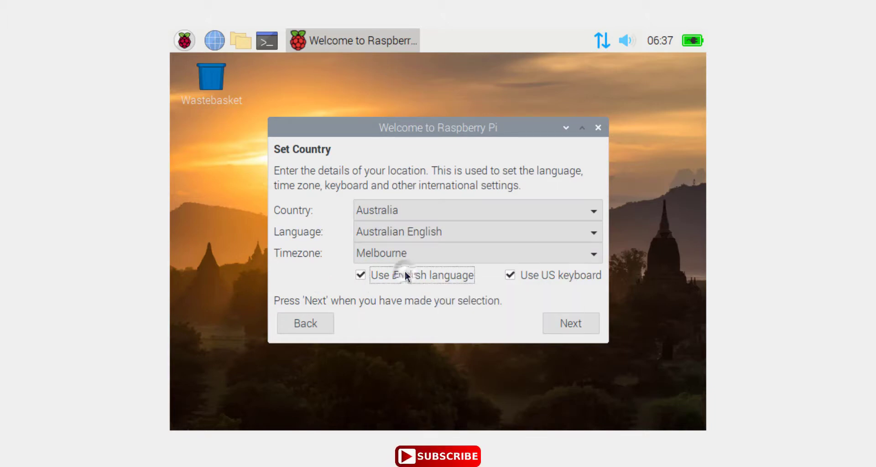
left_click(571, 323)
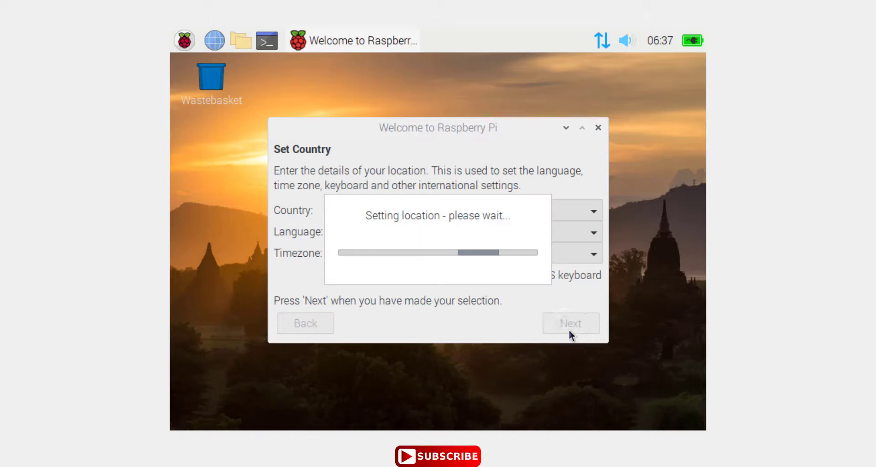
- Enter the new pi password in both fields, then start the software update check
left_click(571, 323)
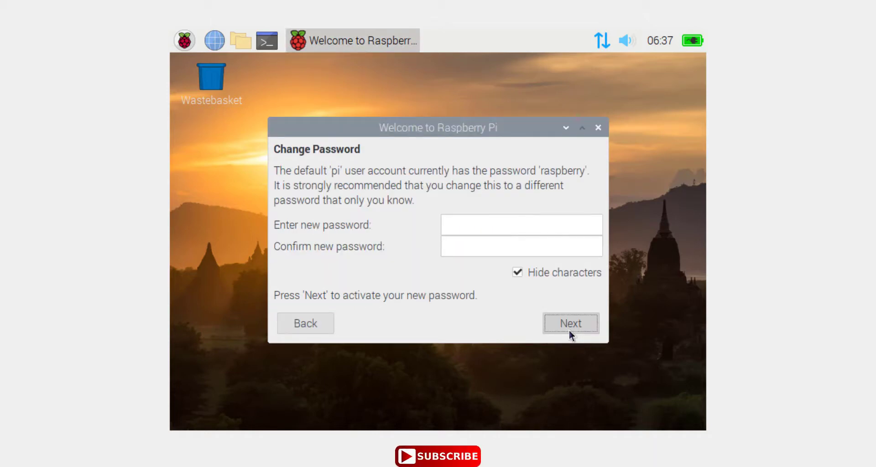
mouse_move(521, 225)
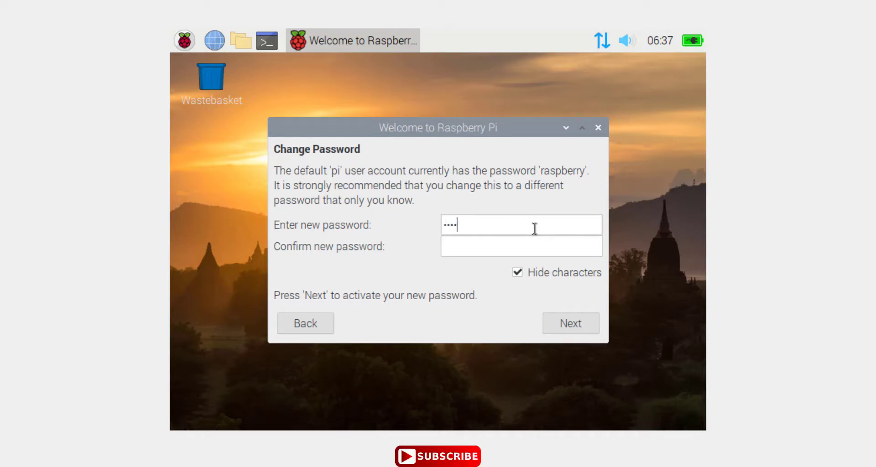
type("••")
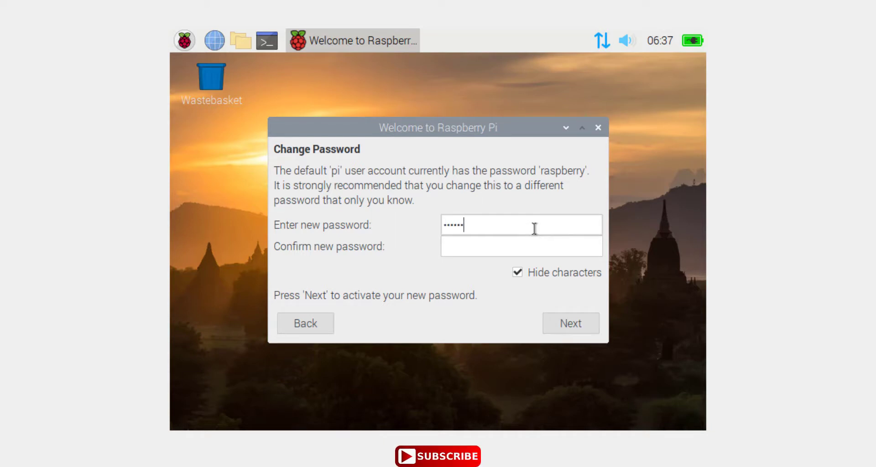
type("x")
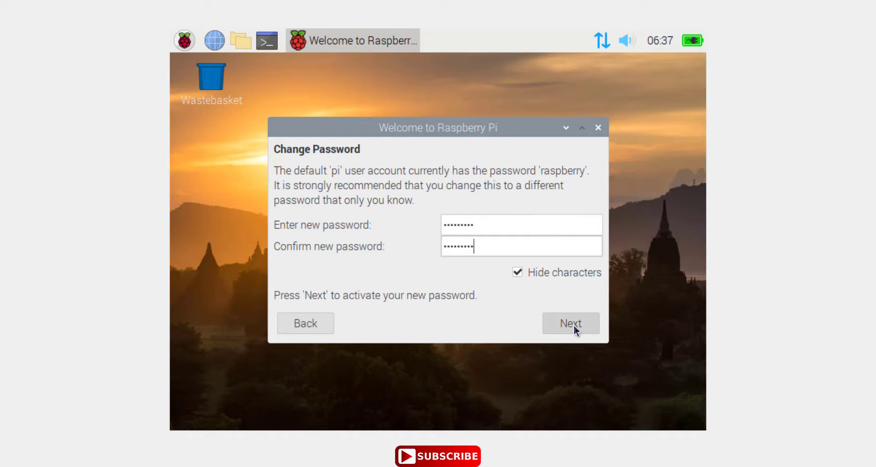
left_click(571, 324)
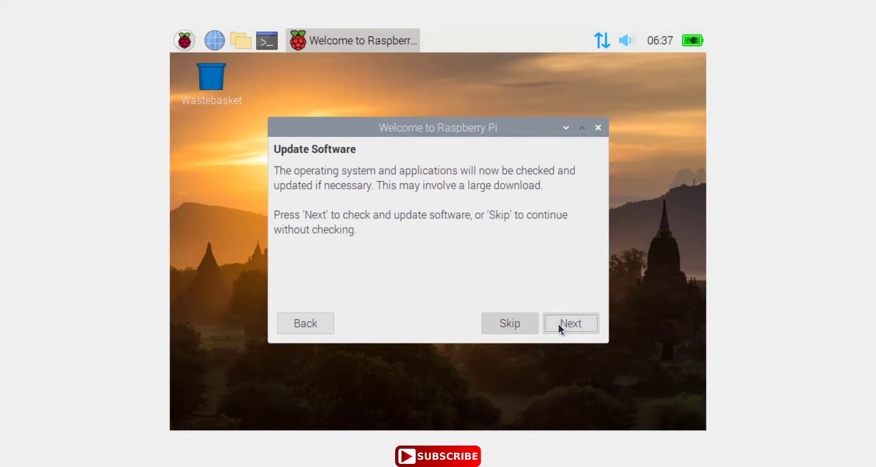
left_click(571, 323)
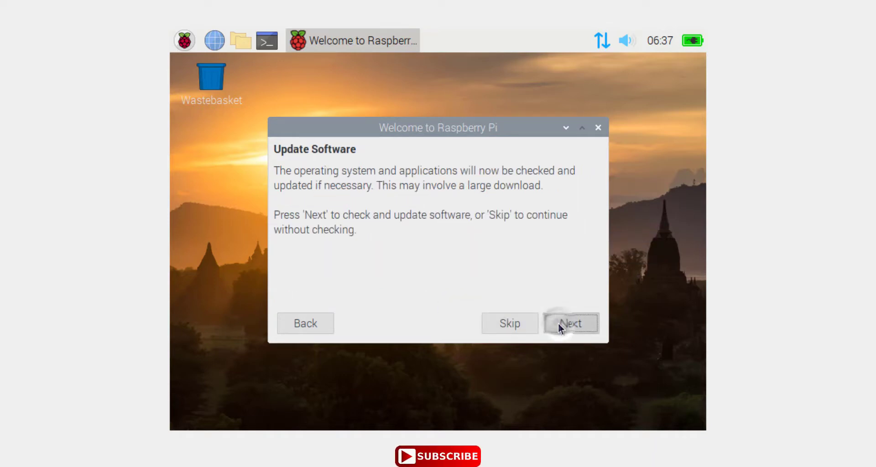
left_click(570, 323)
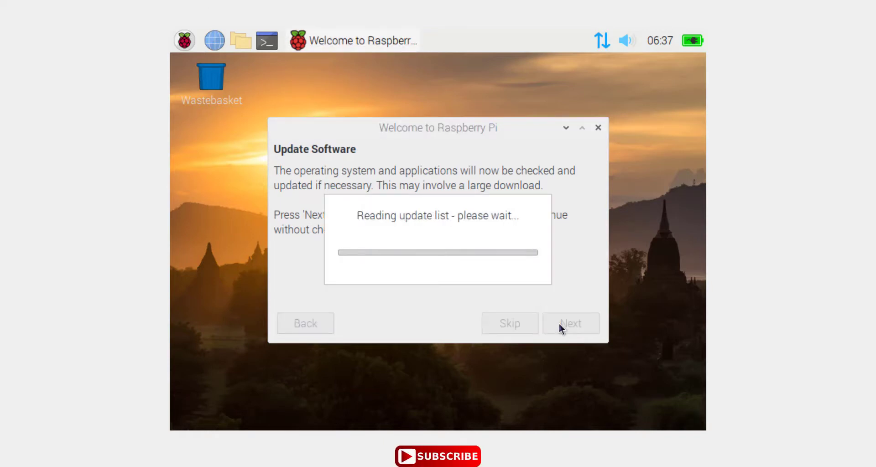